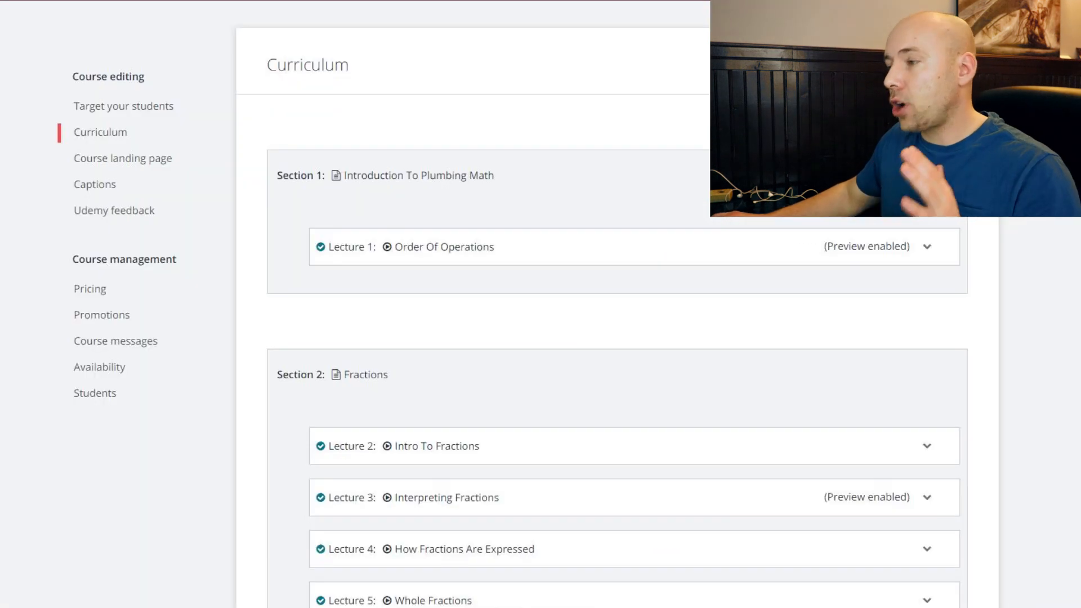
# Scroll through the Fractions section to reach Lecture 11 and its video file, length and description.
pyautogui.scroll(-3)
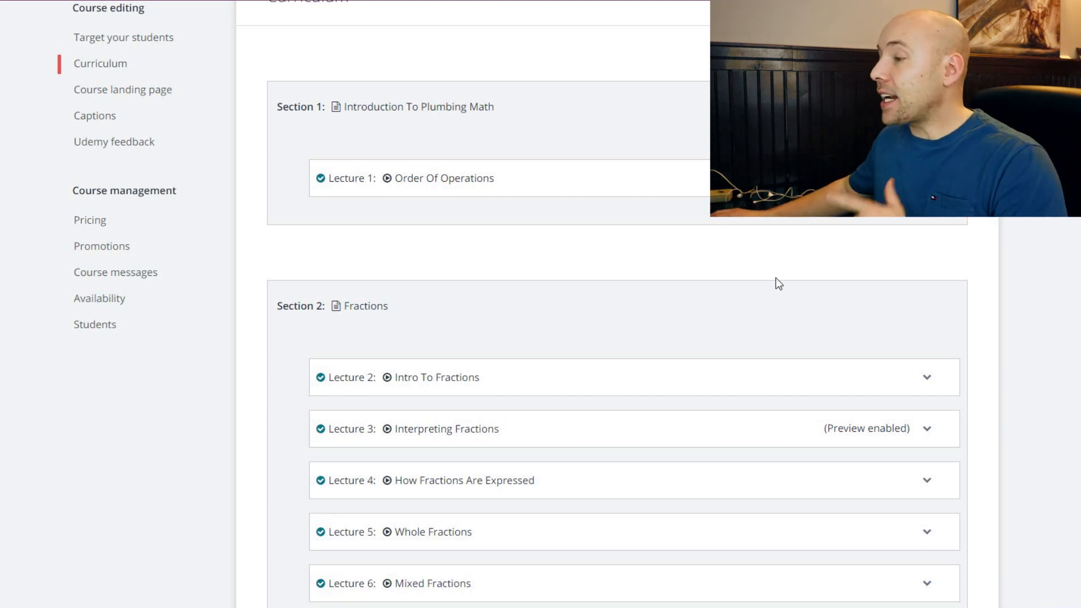
pyautogui.scroll(-3)
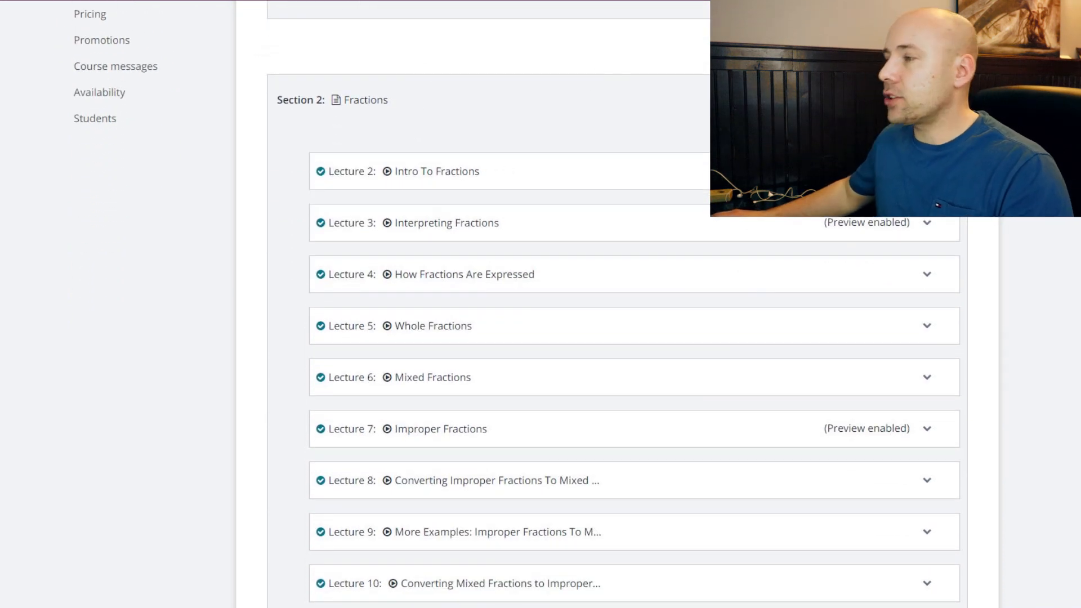
pyautogui.scroll(-3)
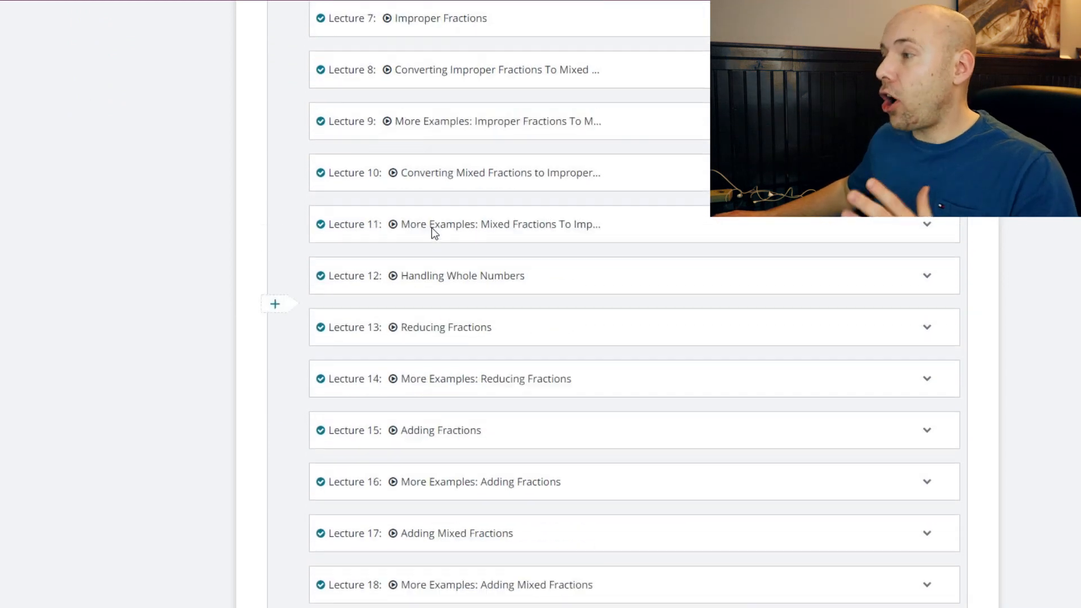
pyautogui.scroll(3)
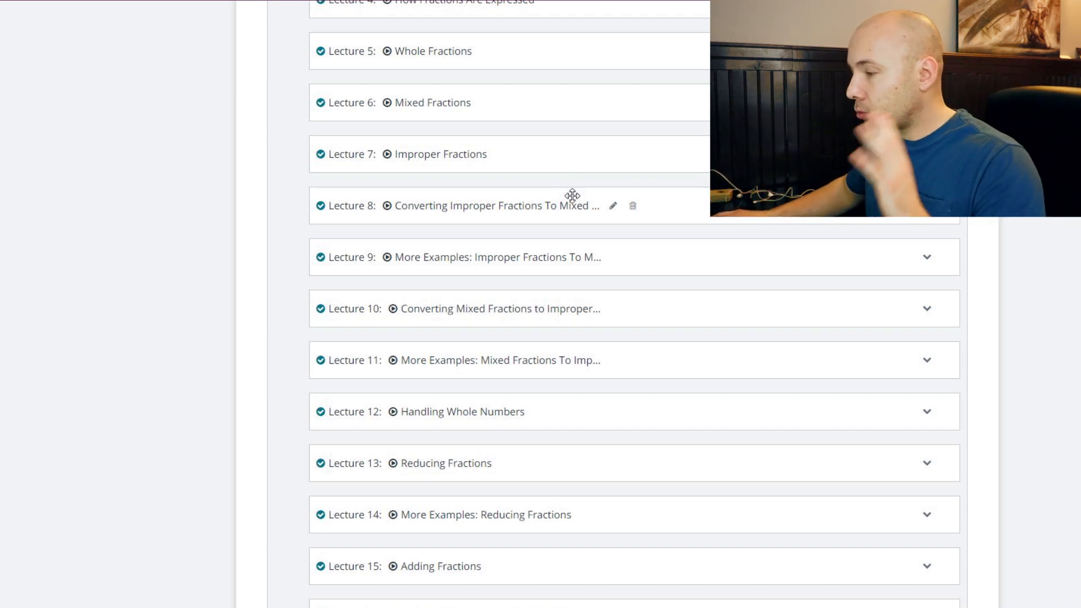
pyautogui.scroll(-3)
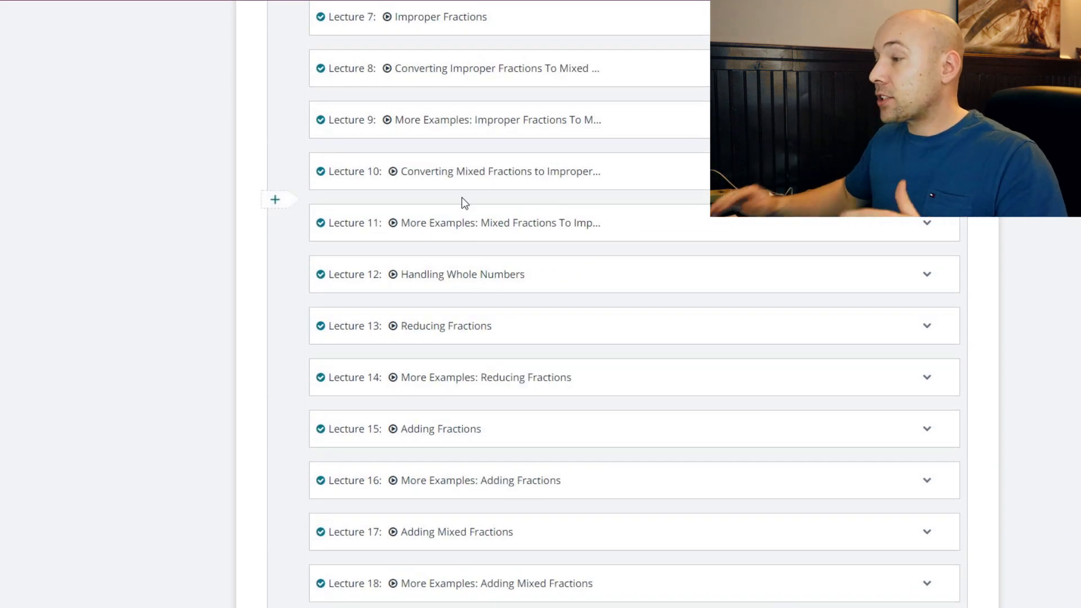
pyautogui.moveTo(935, 255)
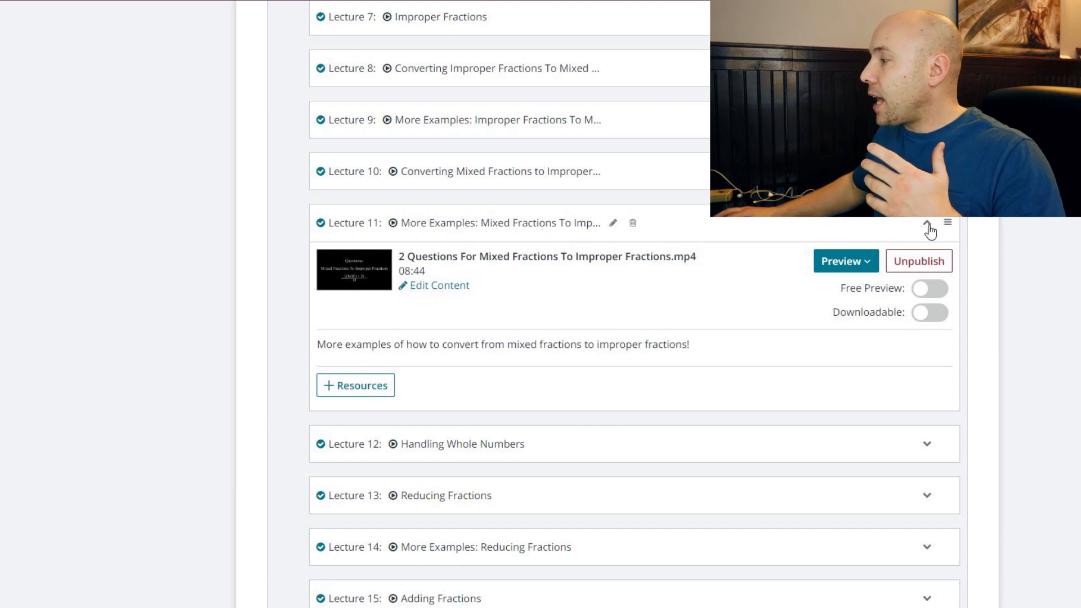
# Collapse Lecture 11 so only its title shows among lectures 7–18.
pyautogui.click(927, 223)
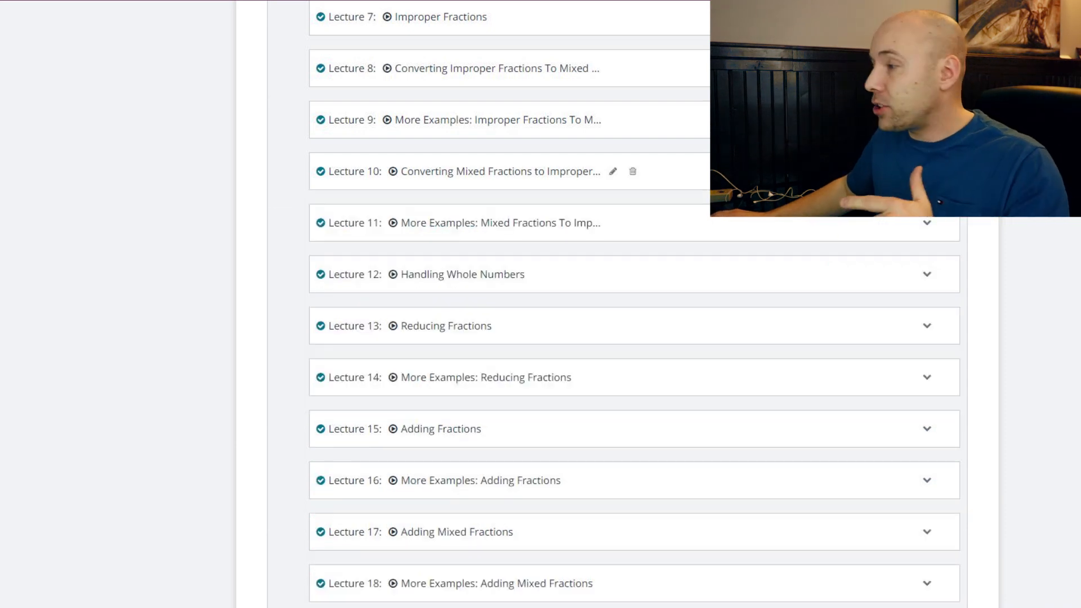
# Scroll to Lecture 15's details with its adding fractions.pdf worksheet and the following lectures.
pyautogui.scroll(-3)
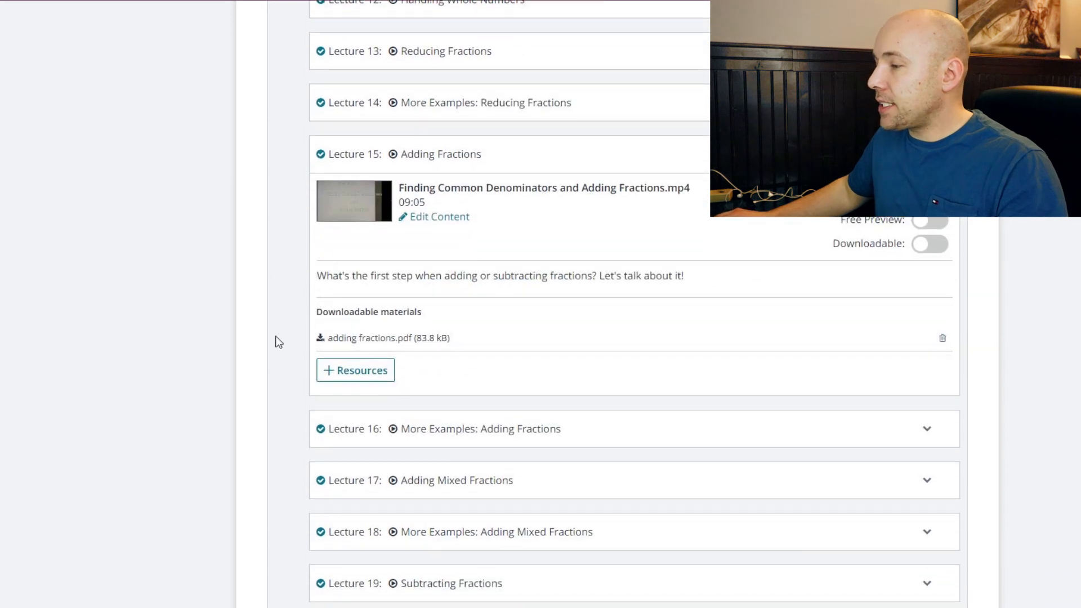
pyautogui.moveTo(383, 311)
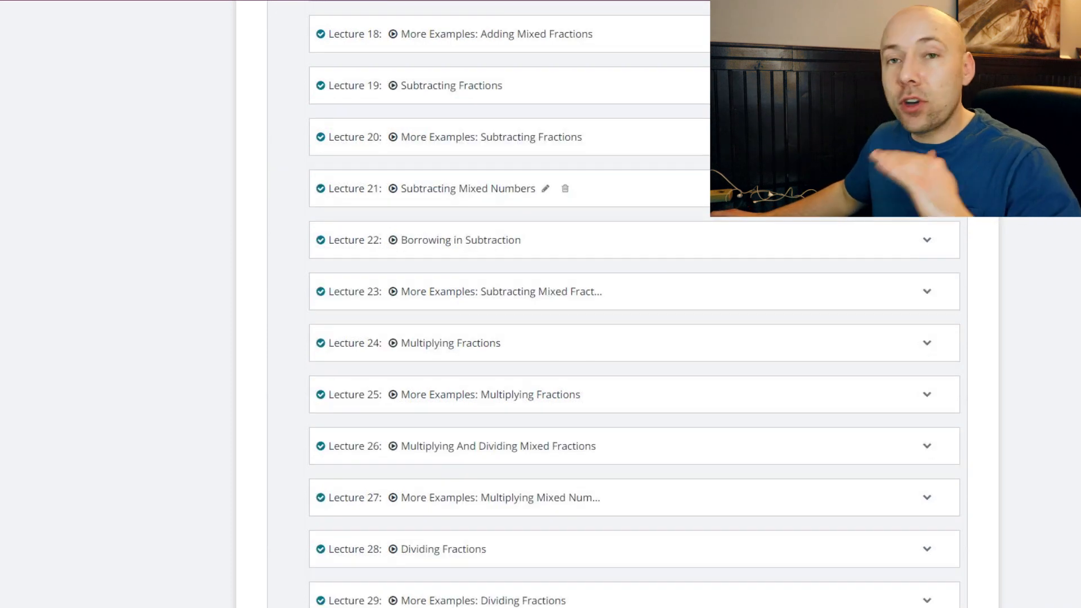
pyautogui.scroll(-3)
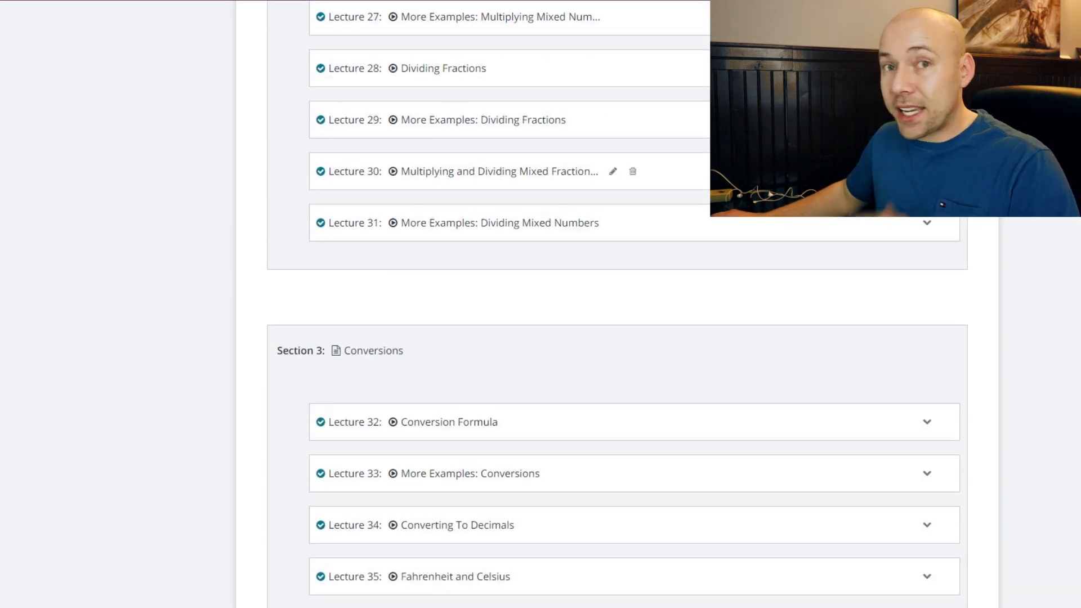
pyautogui.scroll(-3)
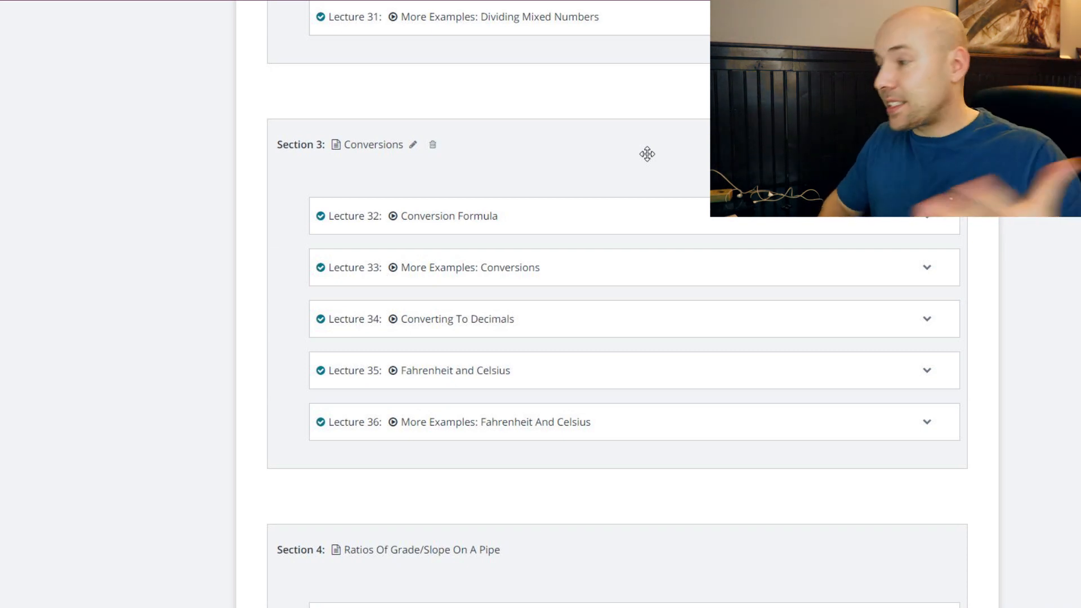
pyautogui.moveTo(405, 441)
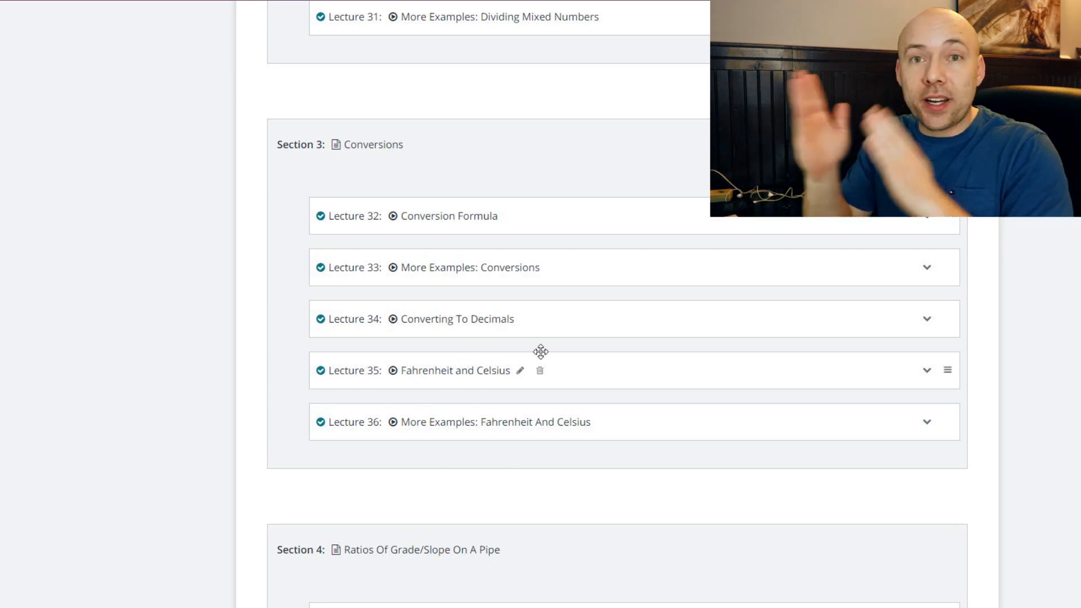
pyautogui.moveTo(577, 341)
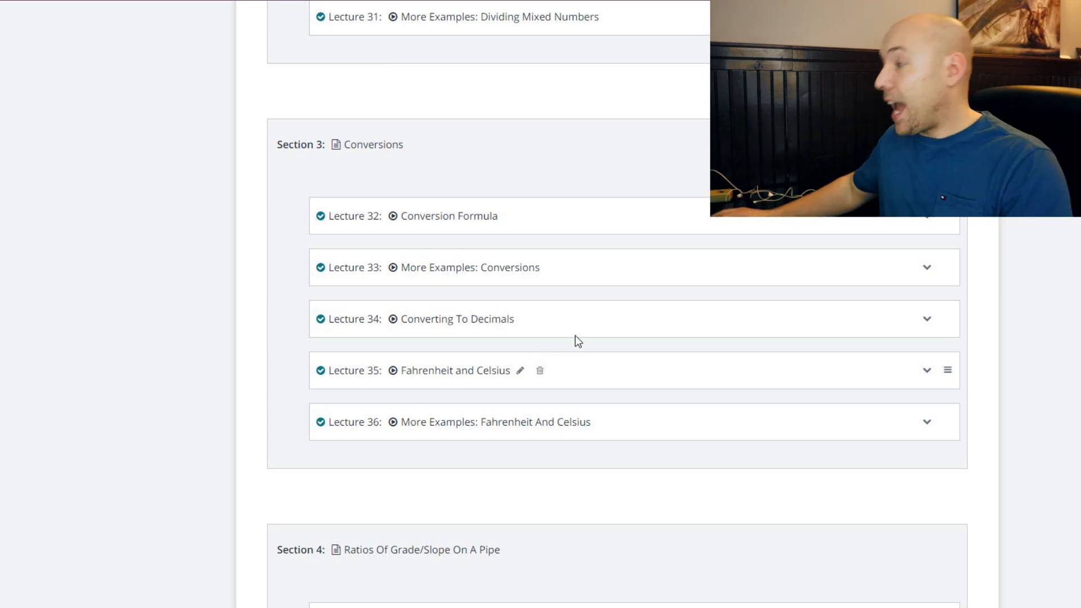
pyautogui.click(926, 370)
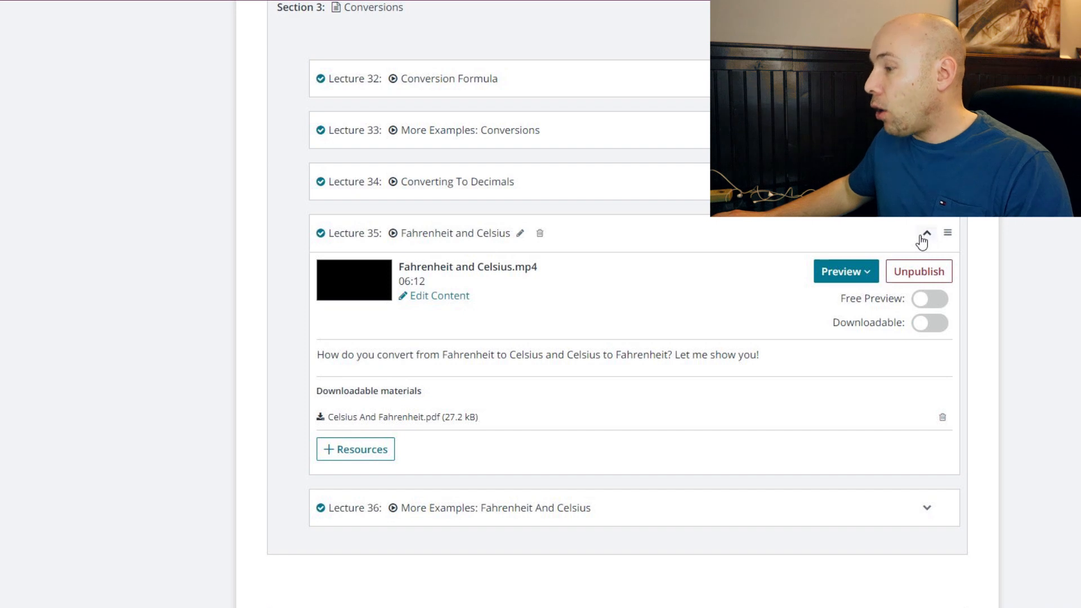
pyautogui.click(925, 233)
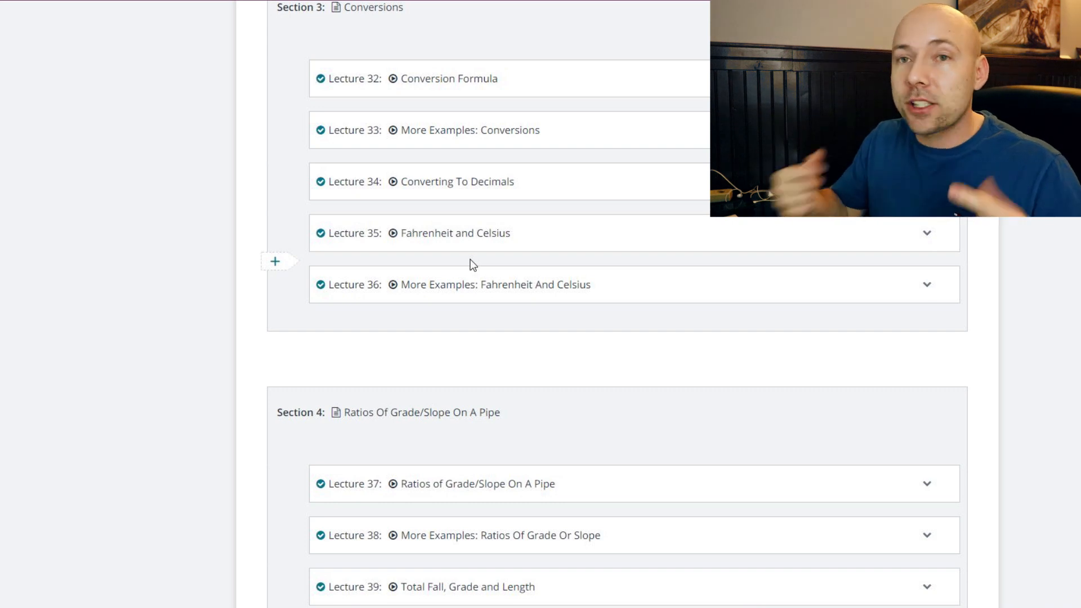
pyautogui.scroll(-3)
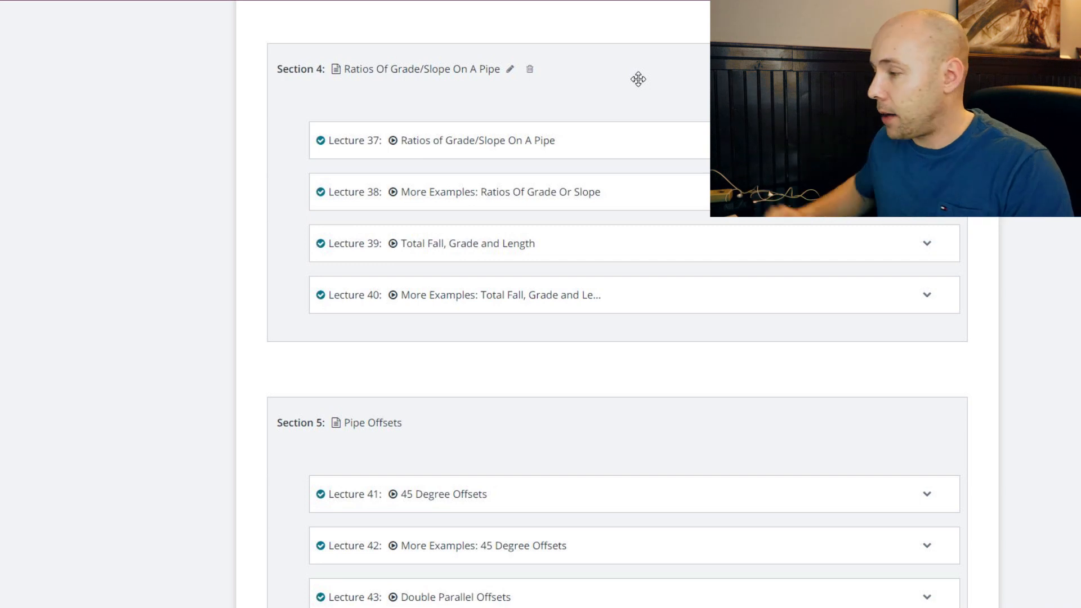
# Expand Lecture 39, Total Fall, Grade and Length, then continue to Section 5 Pipe Offsets lectures 41–48.
pyautogui.click(467, 243)
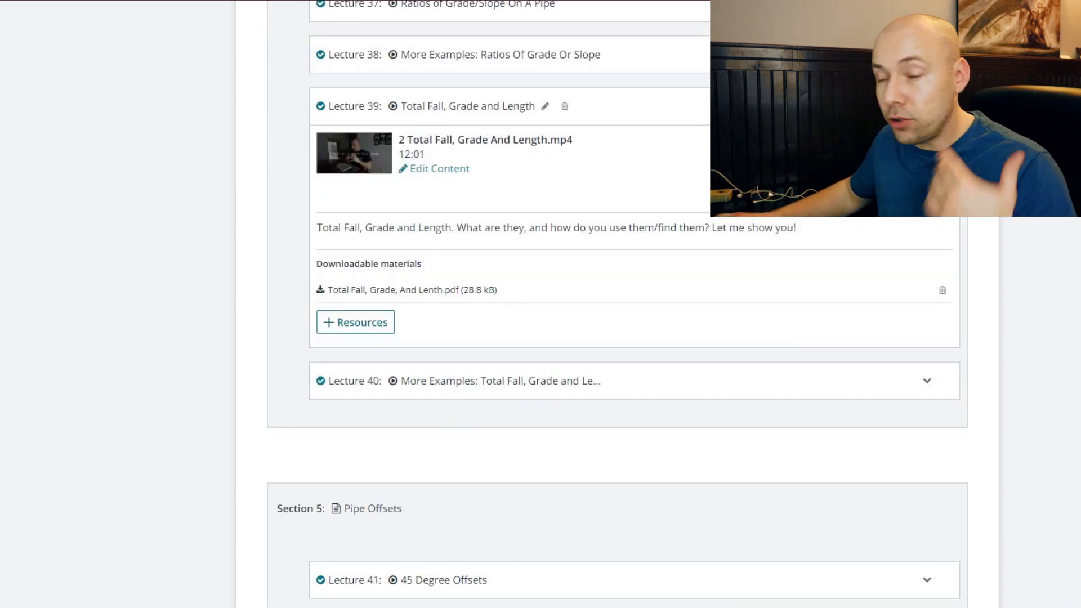
pyautogui.scroll(-3)
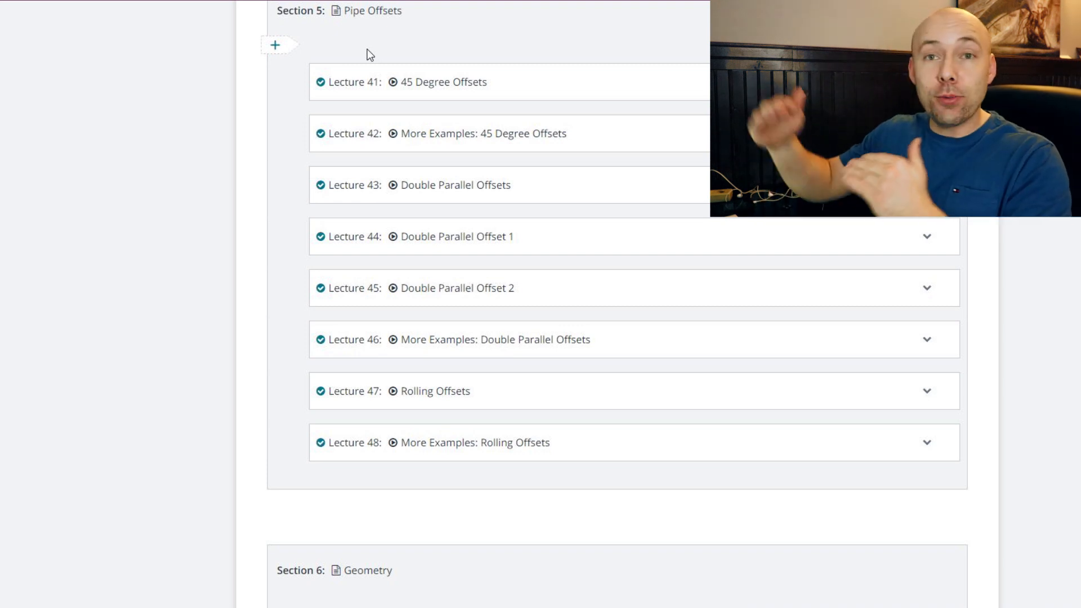
pyautogui.scroll(-3)
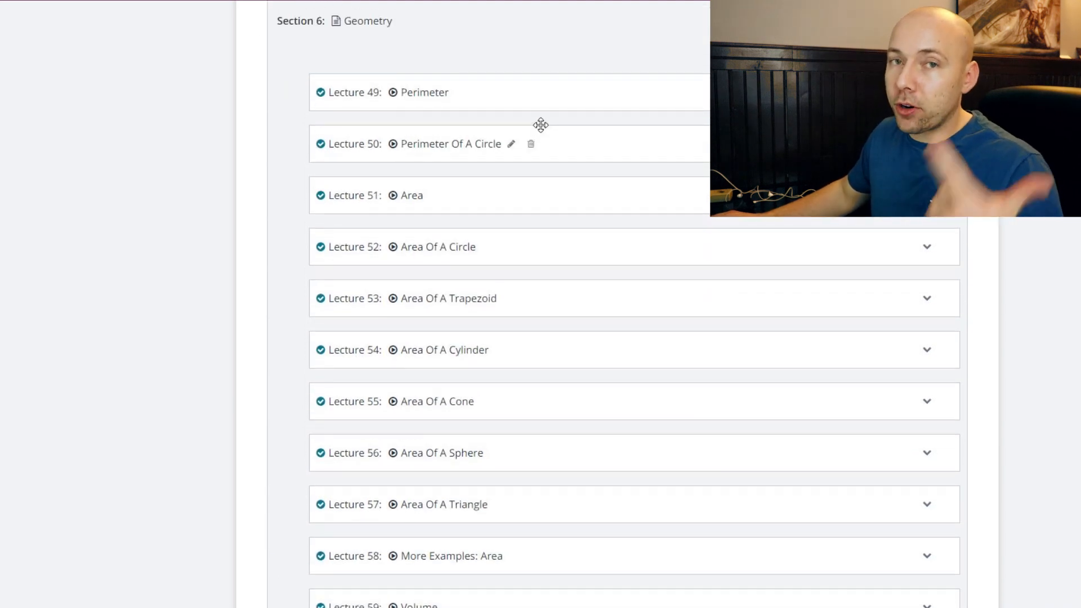
pyautogui.moveTo(501, 171)
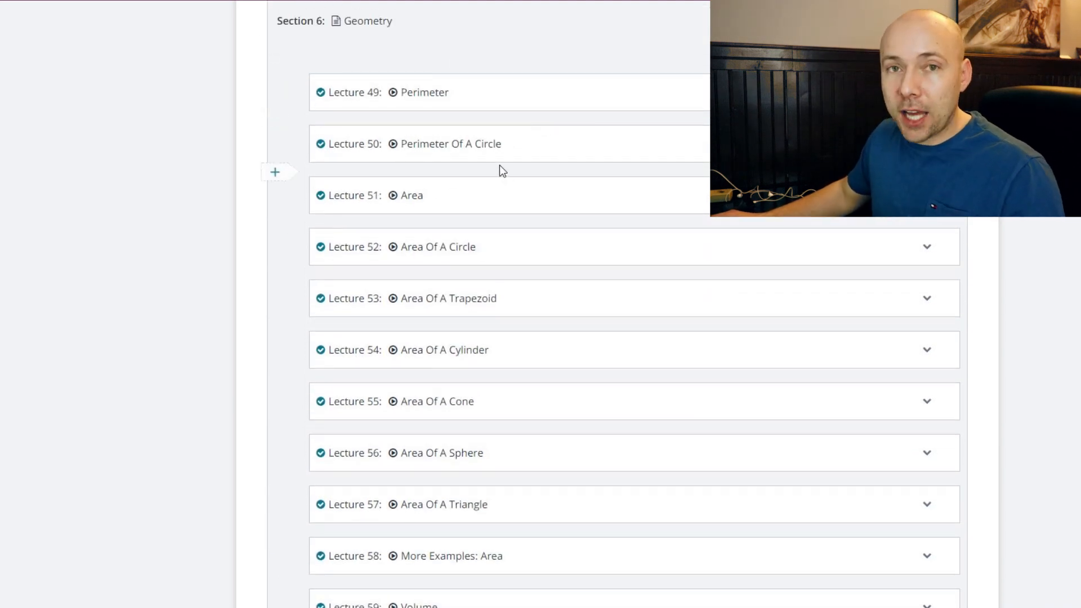
pyautogui.scroll(-3)
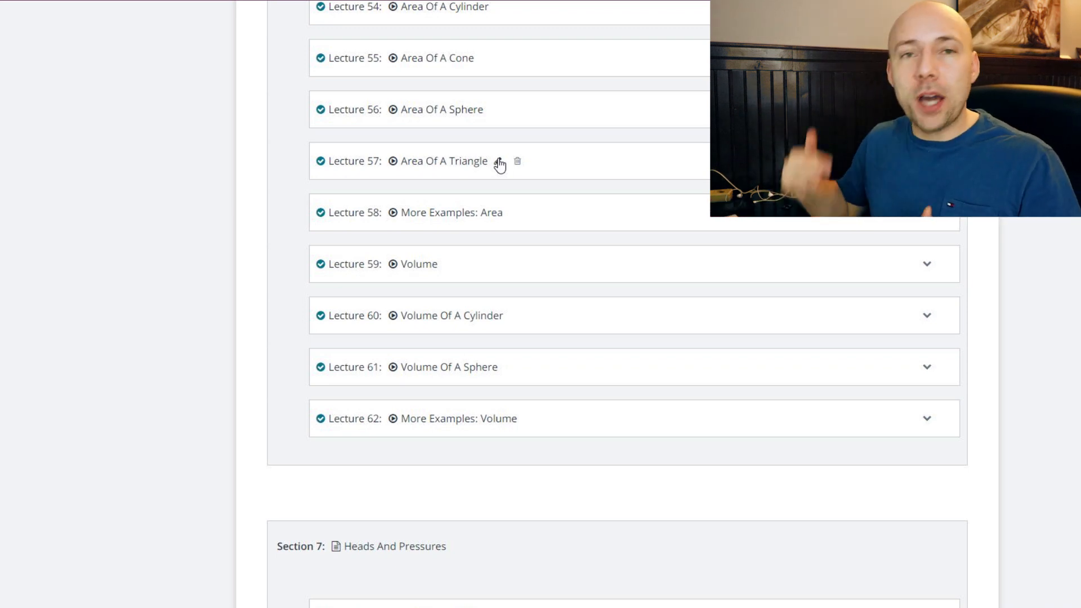
pyautogui.scroll(-3)
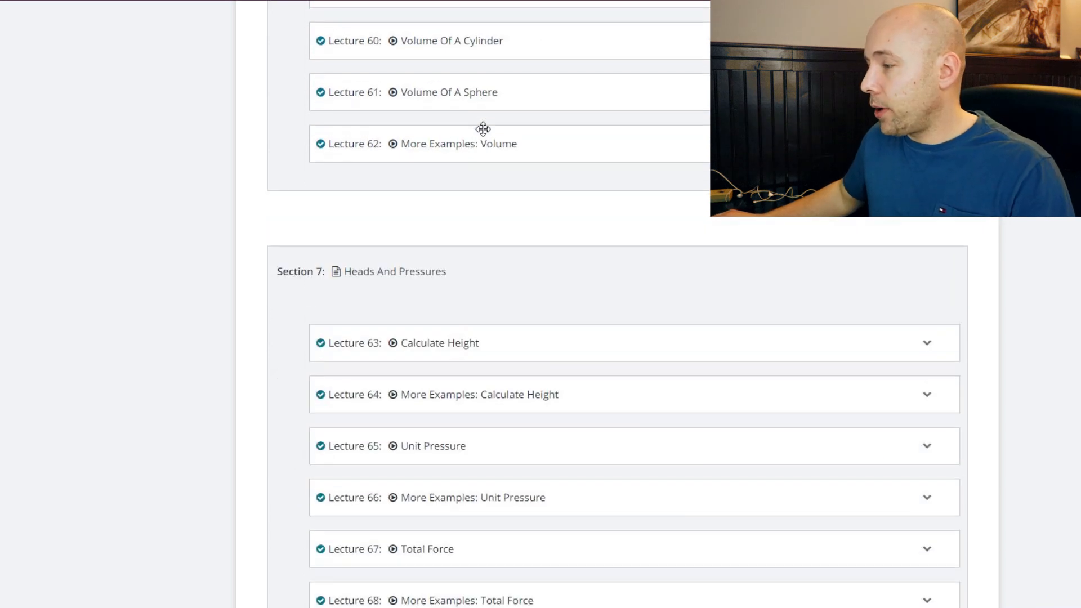
pyautogui.scroll(-3)
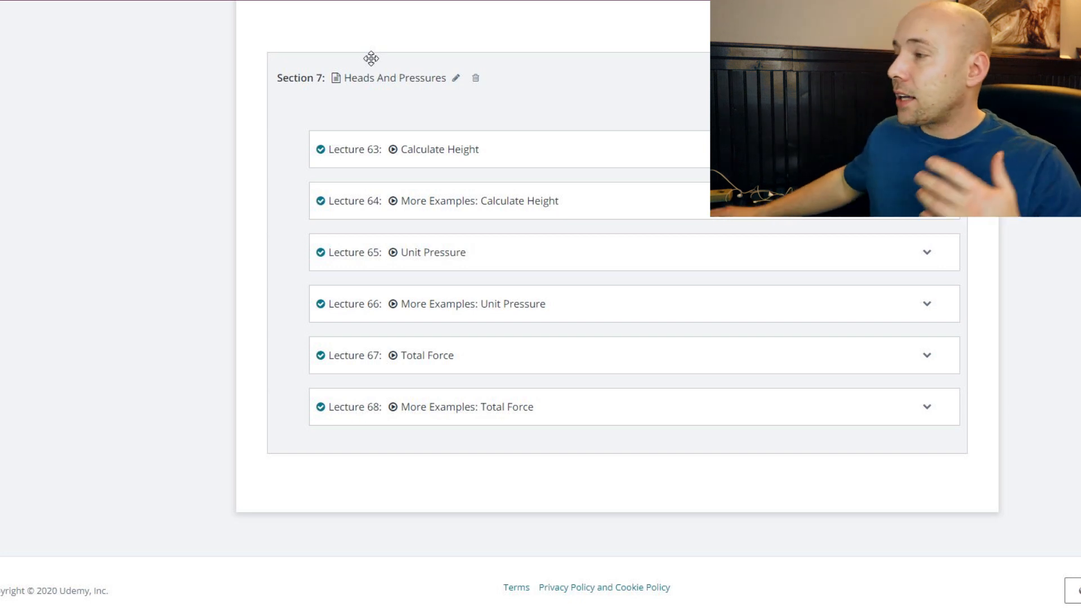
pyautogui.scroll(3)
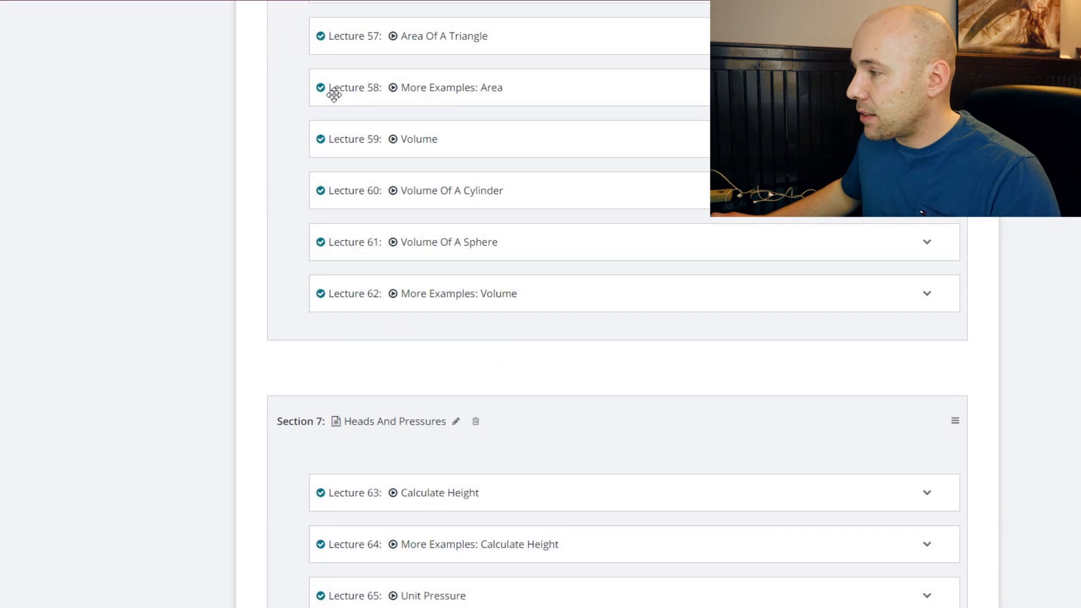